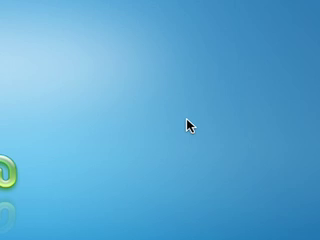
pyautogui.moveTo(181, 123)
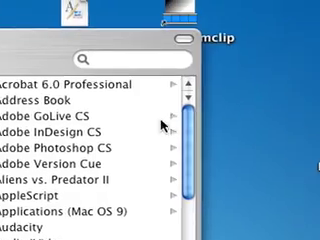
pyautogui.scroll(-3)
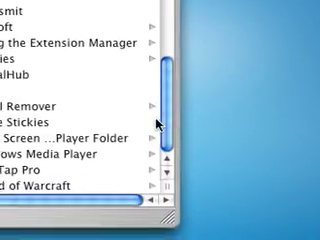